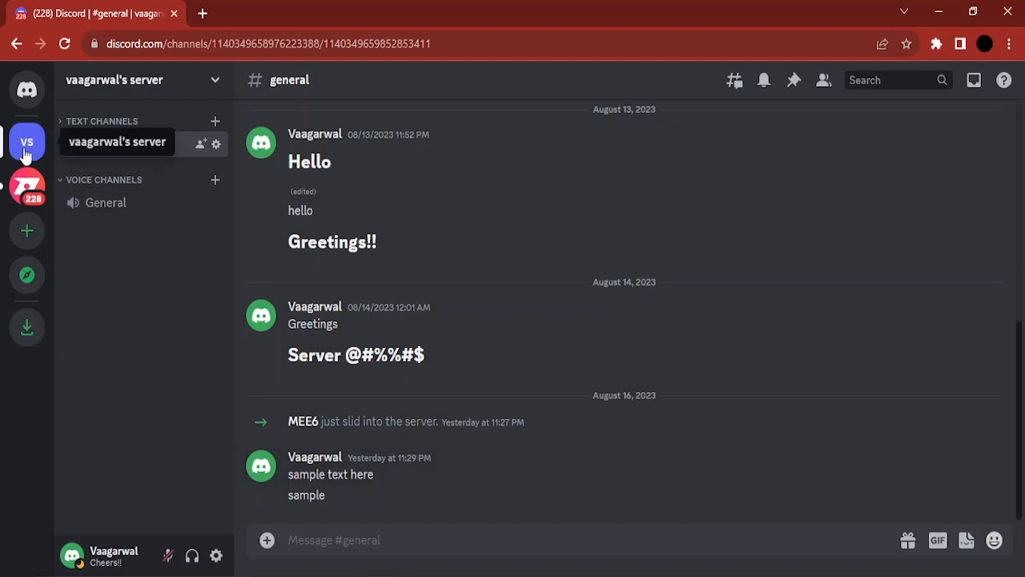
{"action": "mouse_move", "coordinate": [26, 231]}
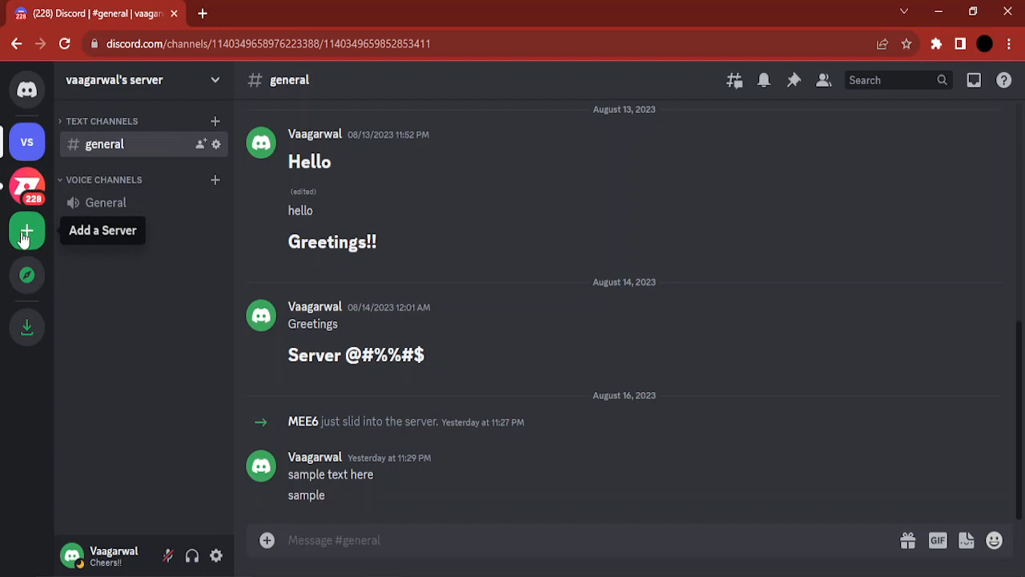
{"action": "mouse_move", "coordinate": [20, 408]}
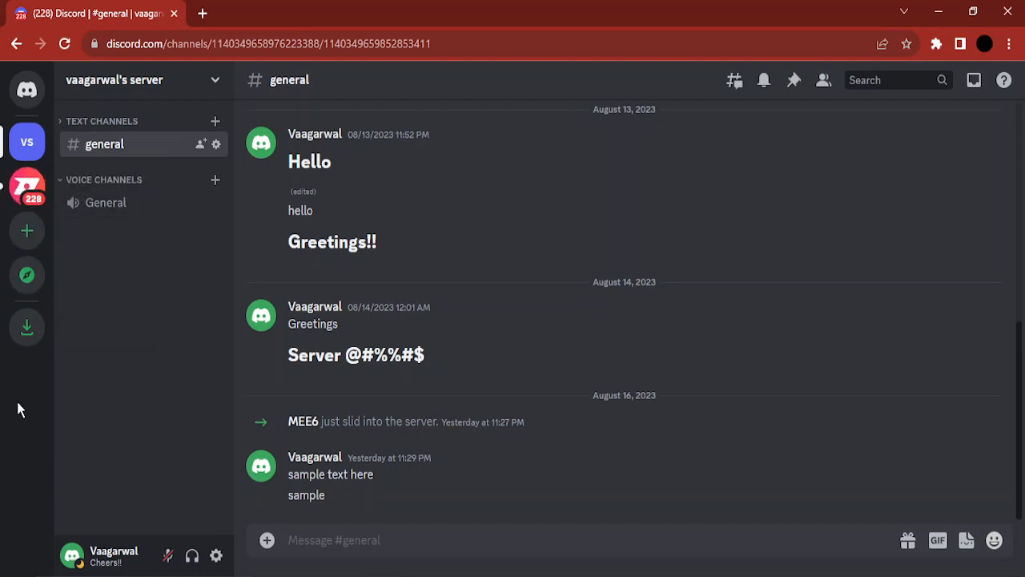
{"action": "mouse_move", "coordinate": [56, 144]}
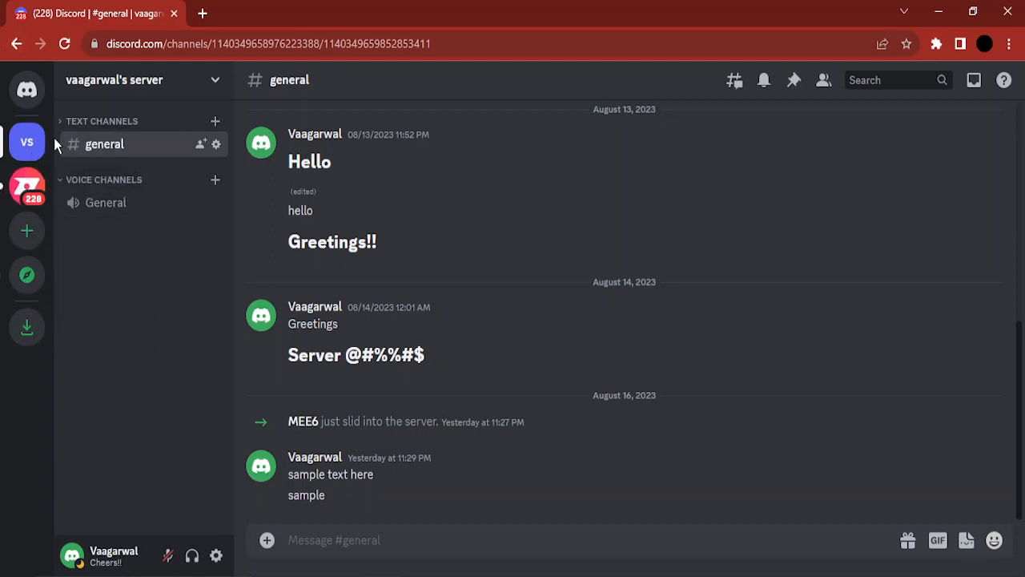
{"action": "right_click", "coordinate": [114, 79]}
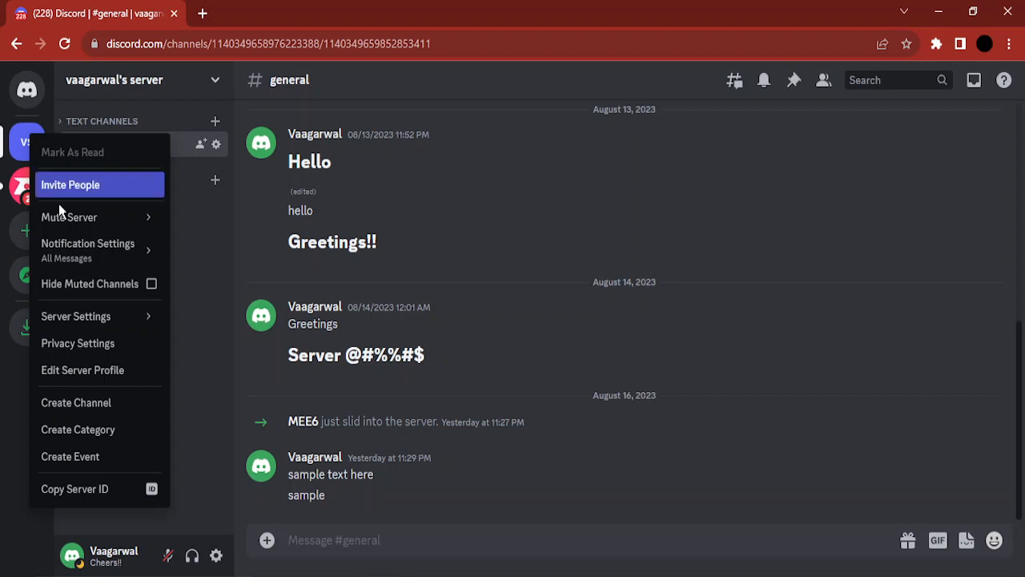
{"action": "left_click", "coordinate": [75, 315]}
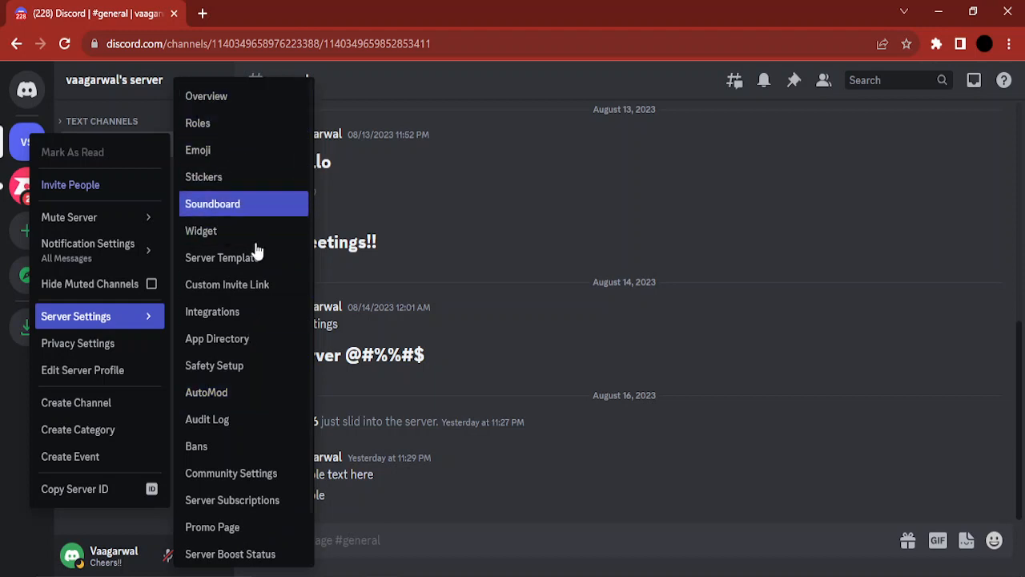
{"action": "scroll", "scroll_direction": "down", "scroll_amount": 3}
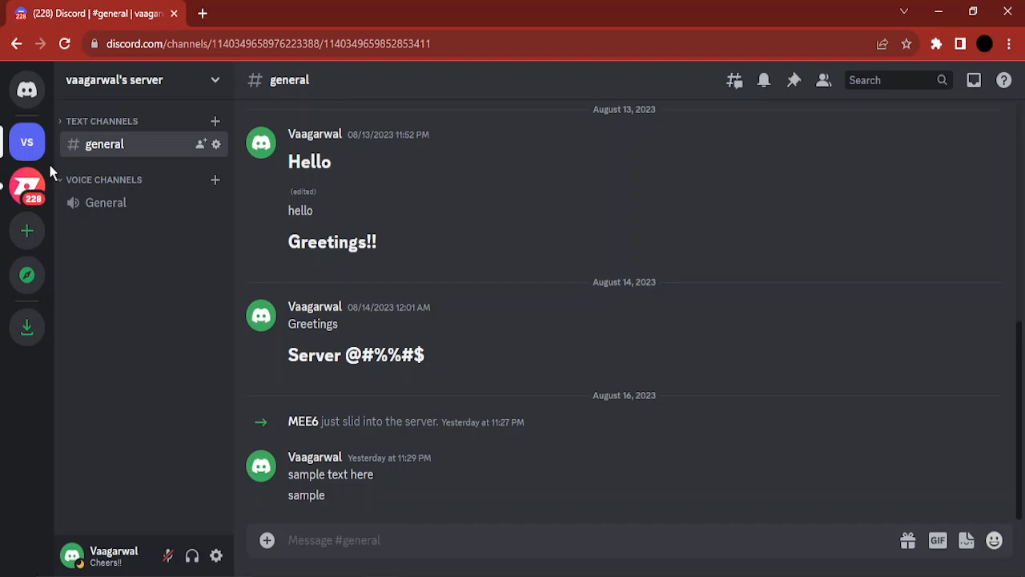
{"action": "mouse_move", "coordinate": [144, 80]}
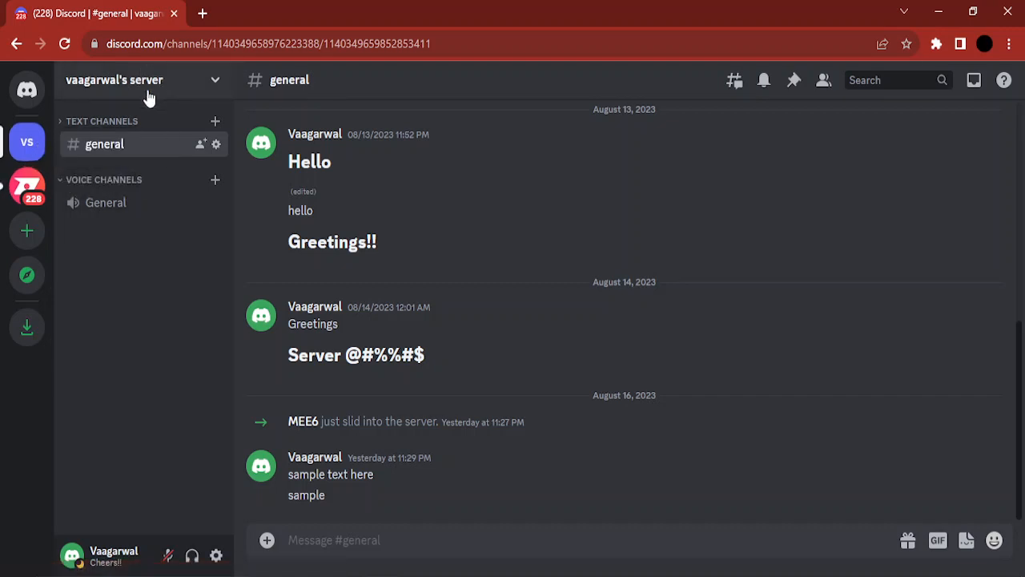
Step: Open Server Settings for vaagarwal's server and scroll the settings sidebar down
{"action": "left_click", "coordinate": [114, 80]}
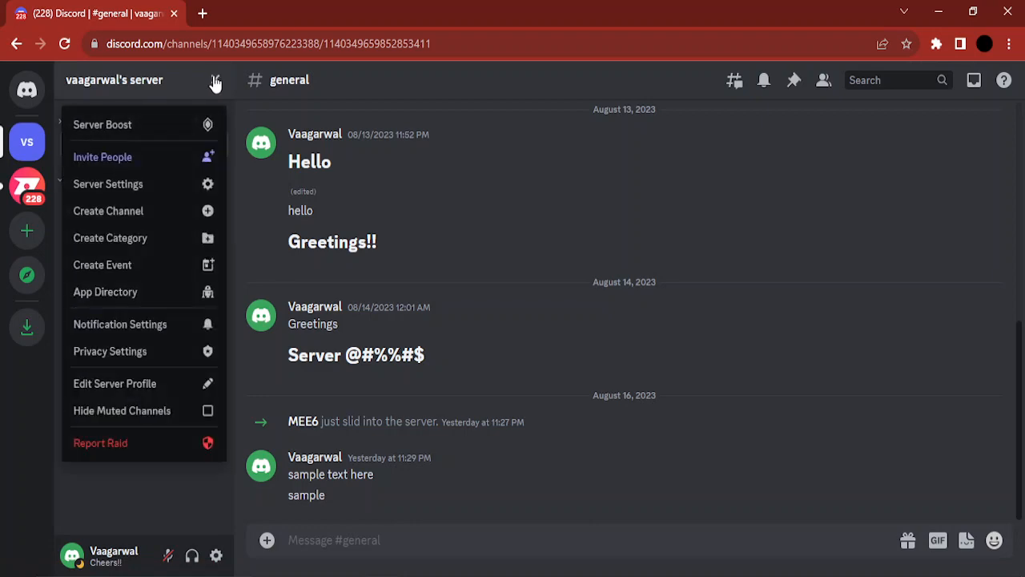
{"action": "left_click", "coordinate": [107, 184]}
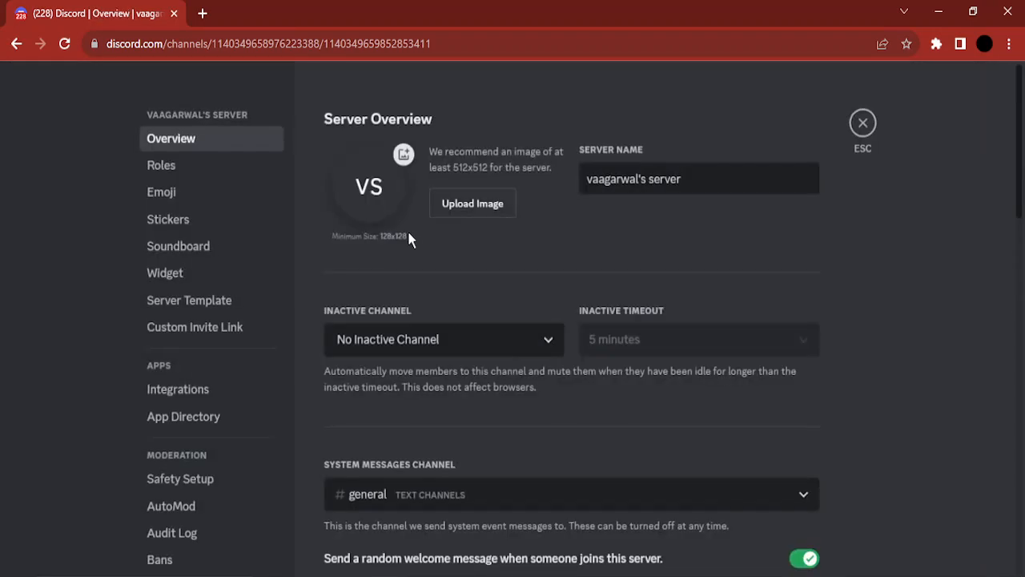
{"action": "mouse_move", "coordinate": [591, 385]}
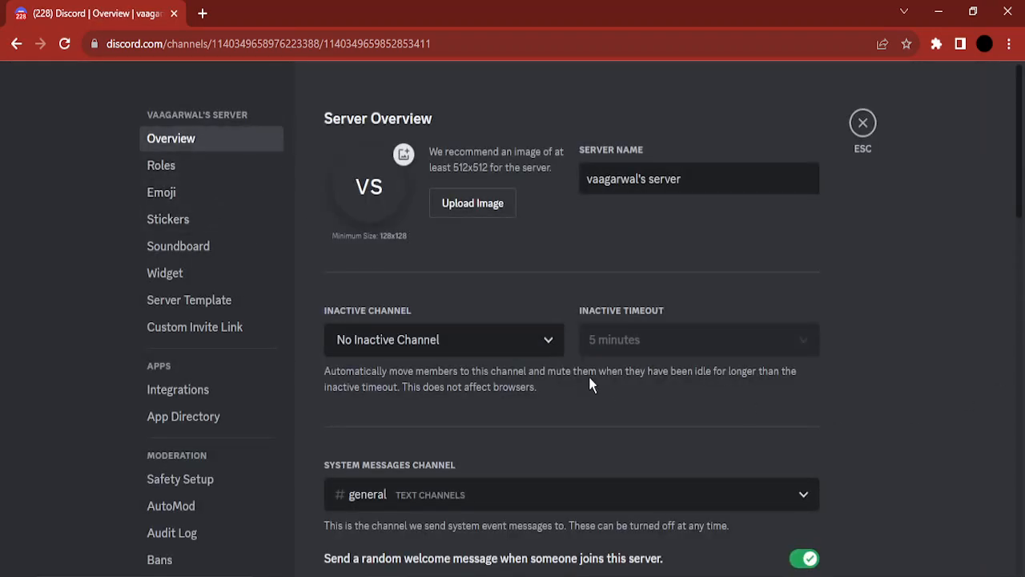
{"action": "scroll", "scroll_direction": "down", "scroll_amount": 3}
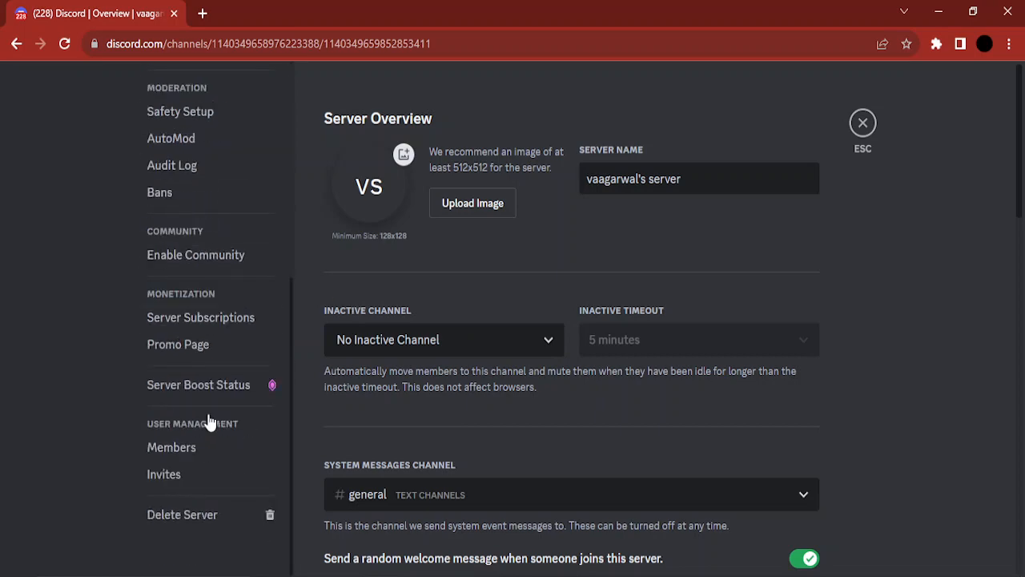
Step: Start deleting the server, submit a mistyped name, and backspace the rejected entry
{"action": "left_click", "coordinate": [182, 514]}
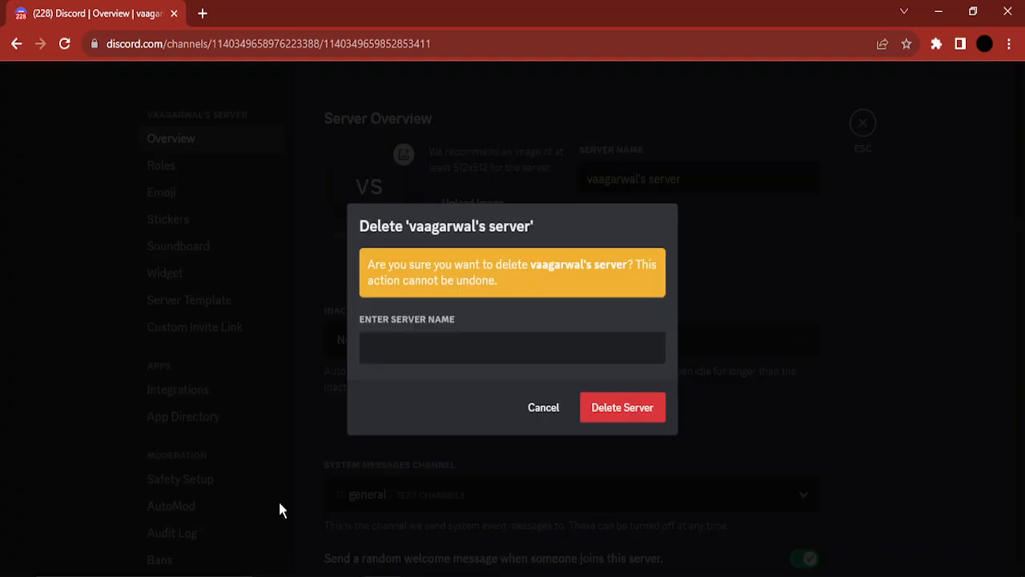
{"action": "mouse_move", "coordinate": [610, 316]}
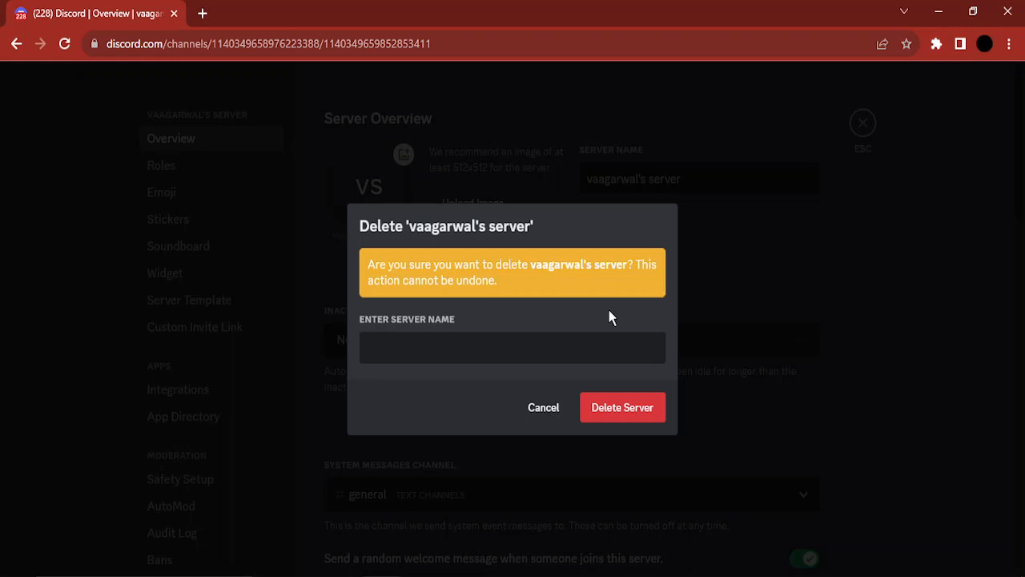
{"action": "type", "text": "vaa"}
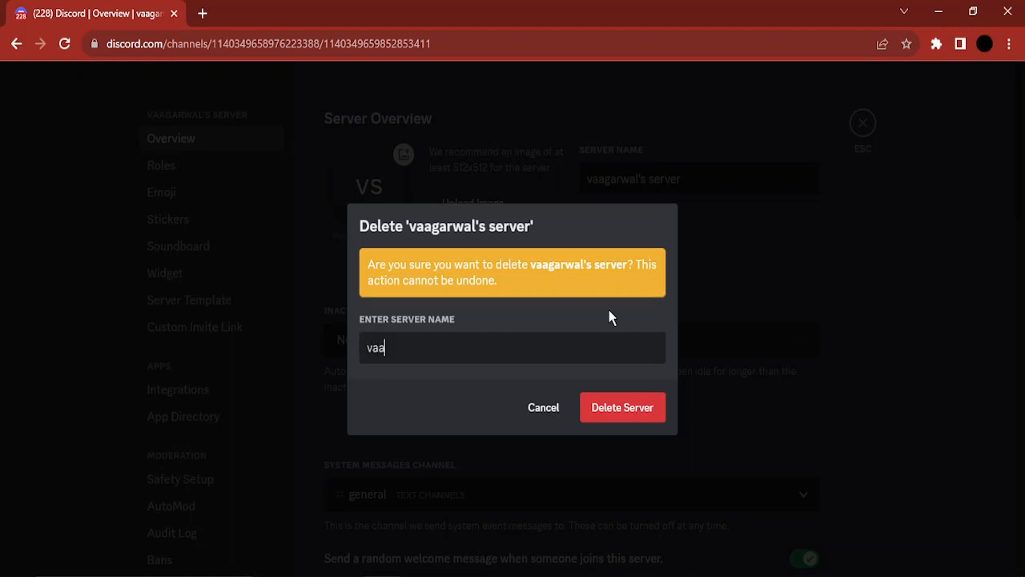
{"action": "type", "text": "garwal s"}
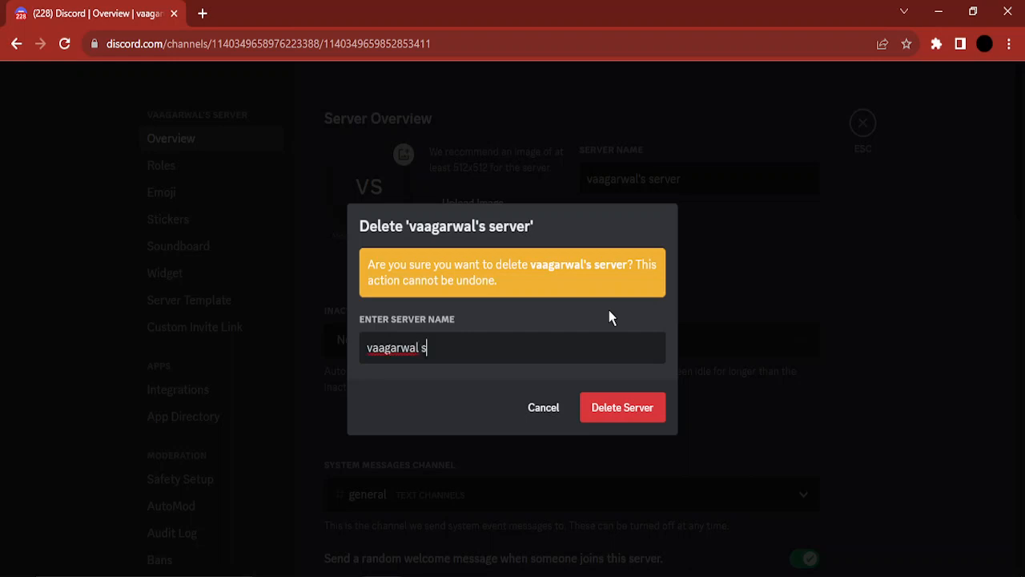
{"action": "type", "text": "erver"}
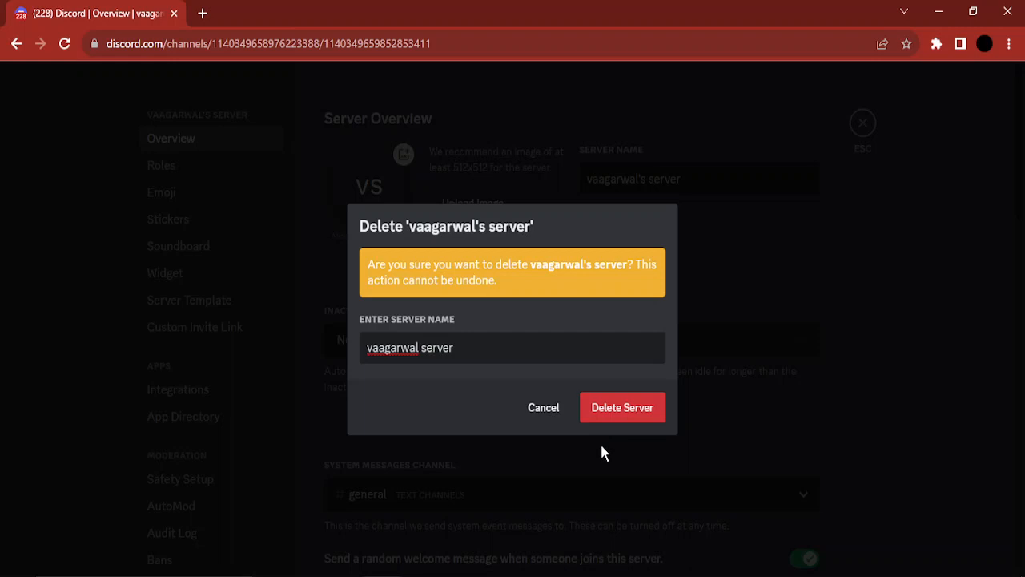
{"action": "left_click", "coordinate": [622, 407]}
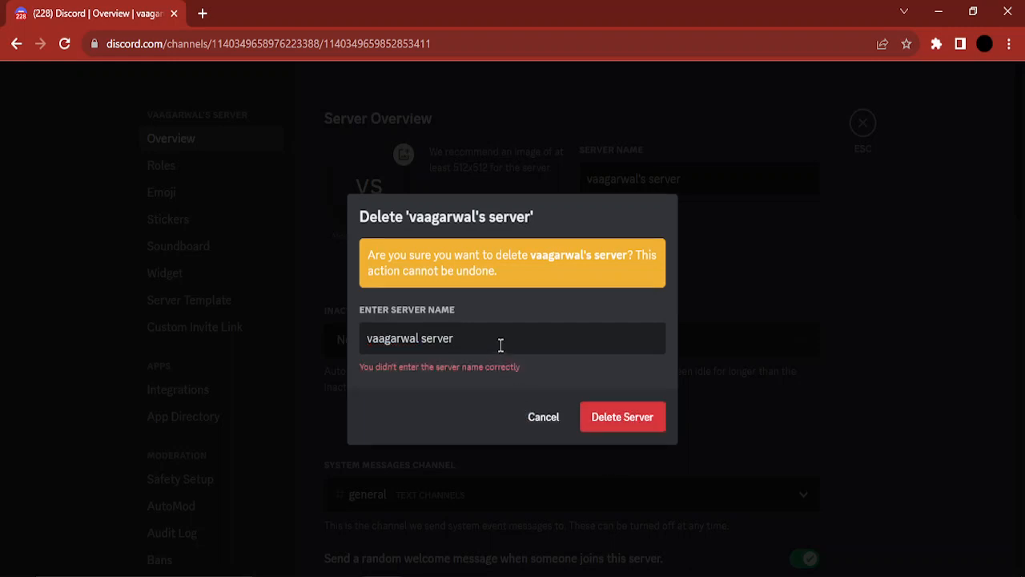
{"action": "key", "text": "Backspace"}
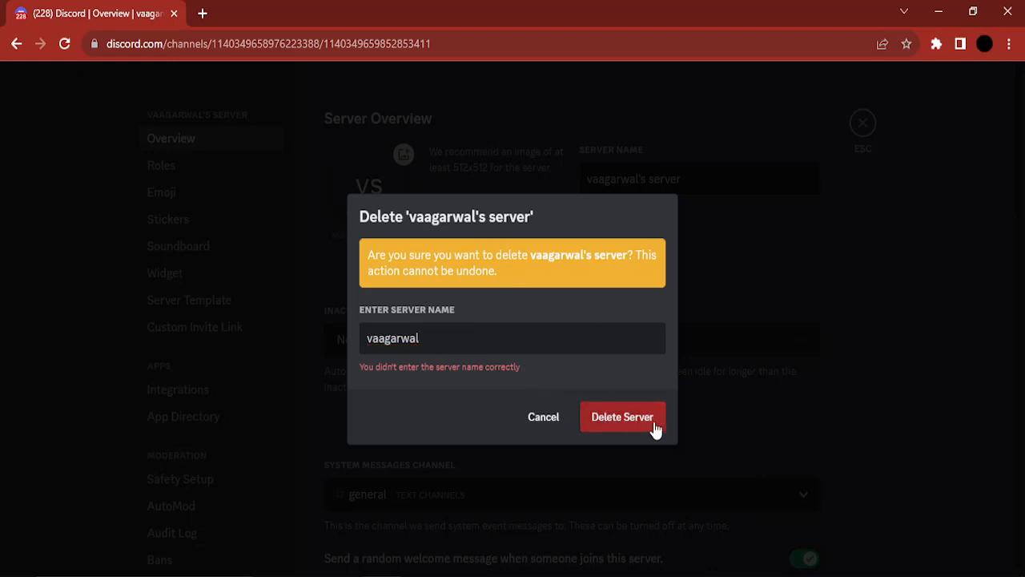
{"action": "mouse_move", "coordinate": [635, 446]}
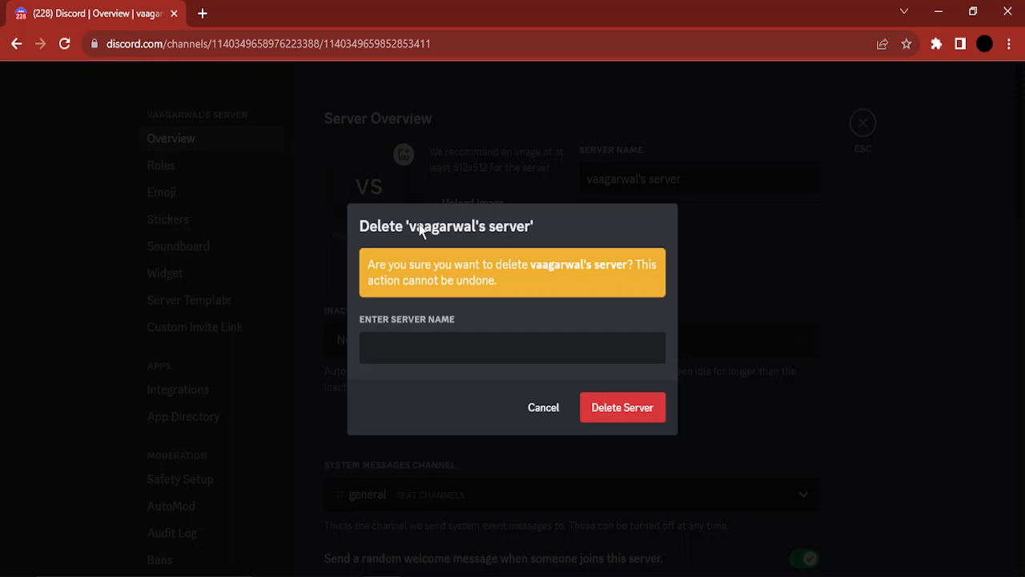
{"action": "mouse_move", "coordinate": [476, 238]}
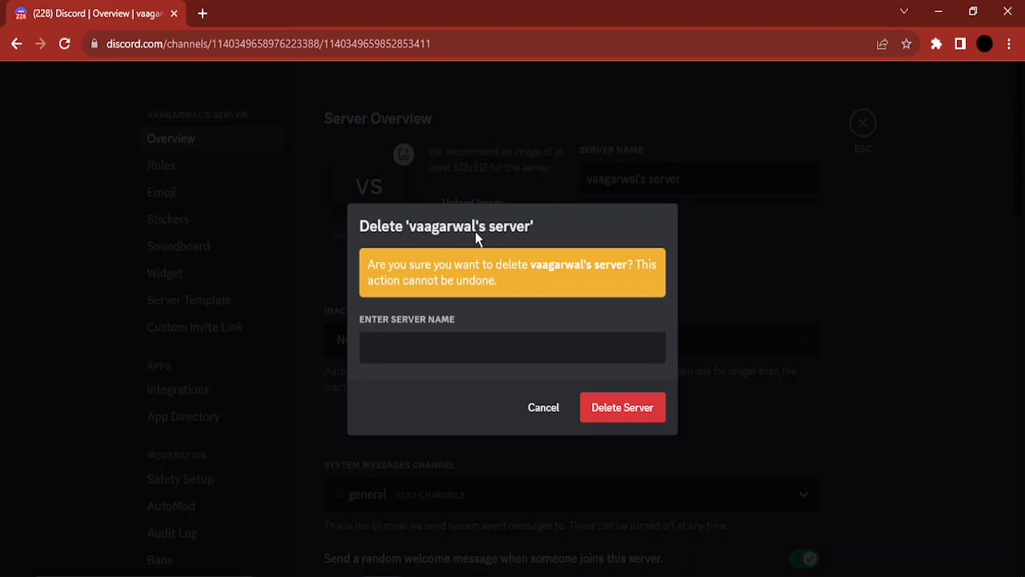
{"action": "mouse_move", "coordinate": [414, 371]}
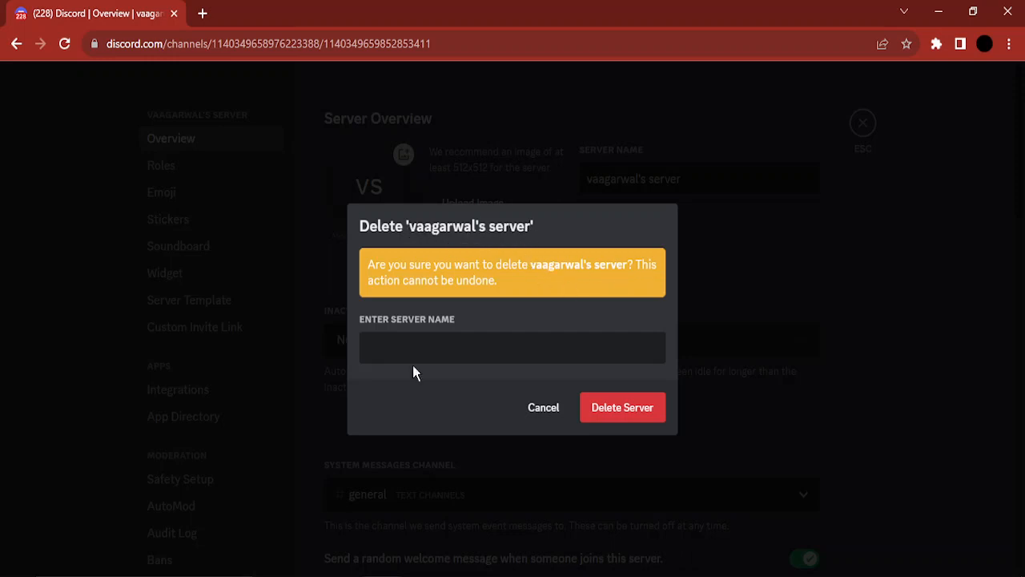
Step: Enter 'vaagarwal's server' as the confirmation name and permanently delete the server
{"action": "type", "text": "va"}
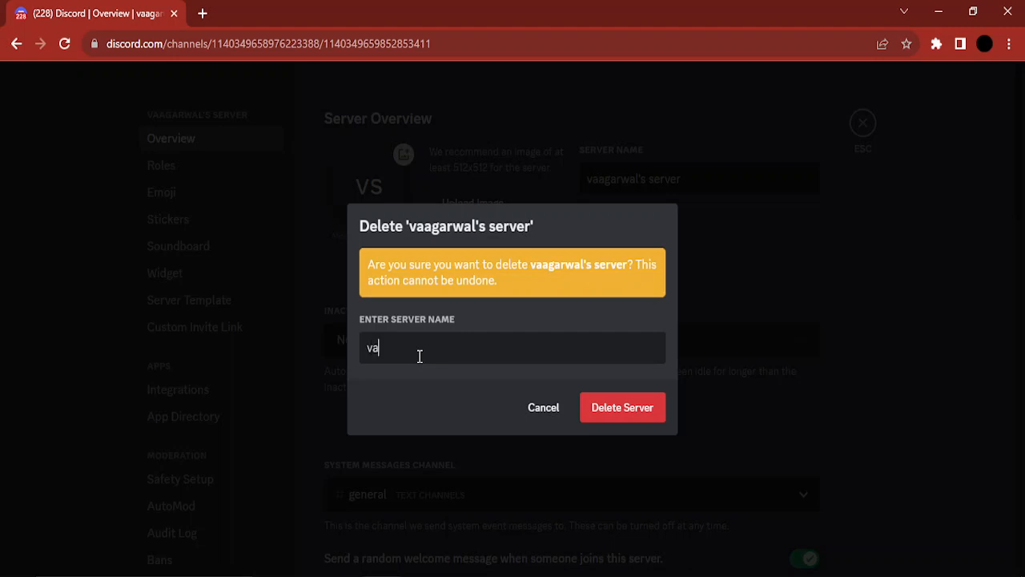
{"action": "type", "text": "ag"}
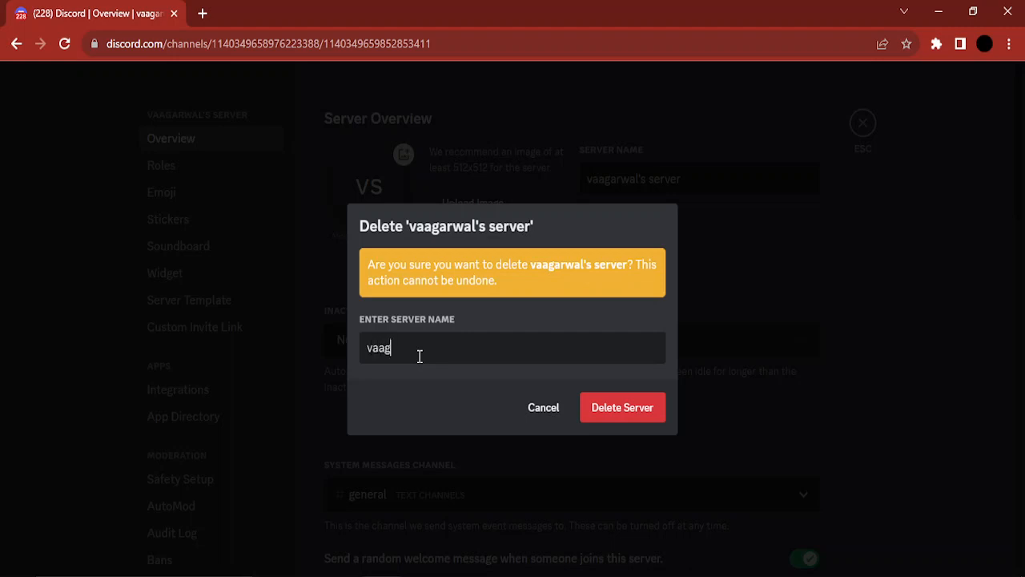
{"action": "type", "text": "arwa"}
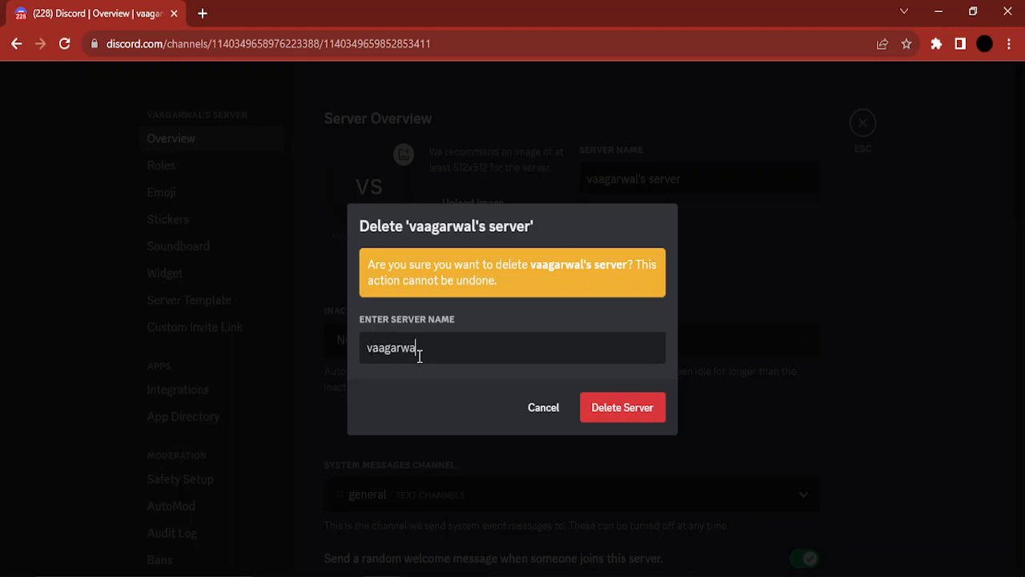
{"action": "type", "text": "'s server"}
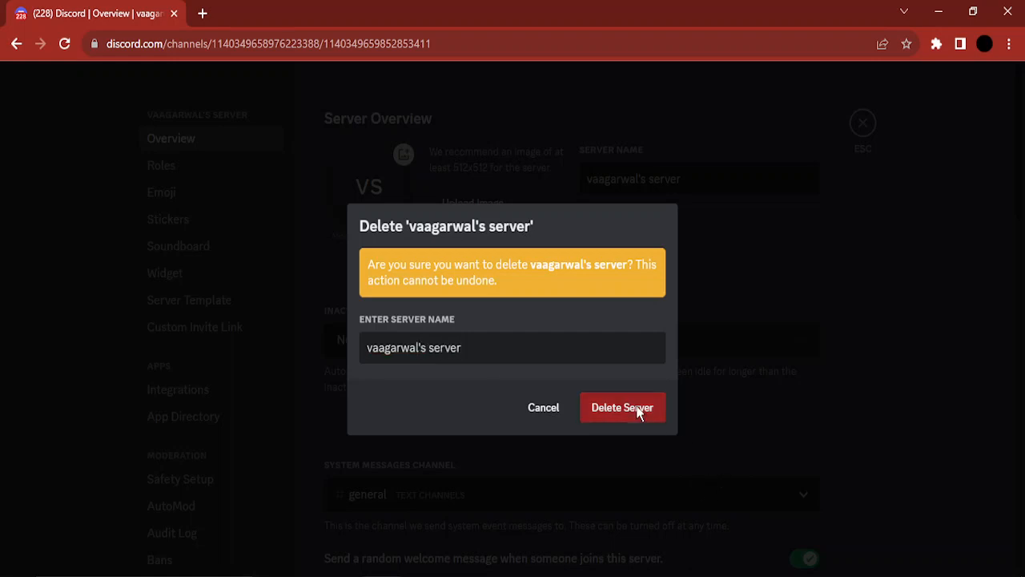
{"action": "left_click", "coordinate": [622, 407]}
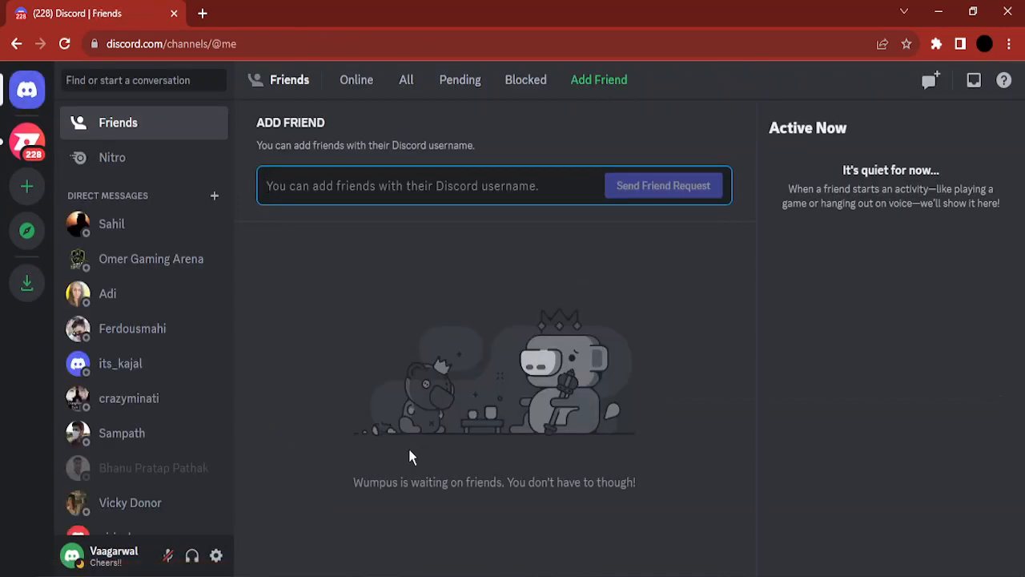
{"action": "left_click", "coordinate": [401, 185]}
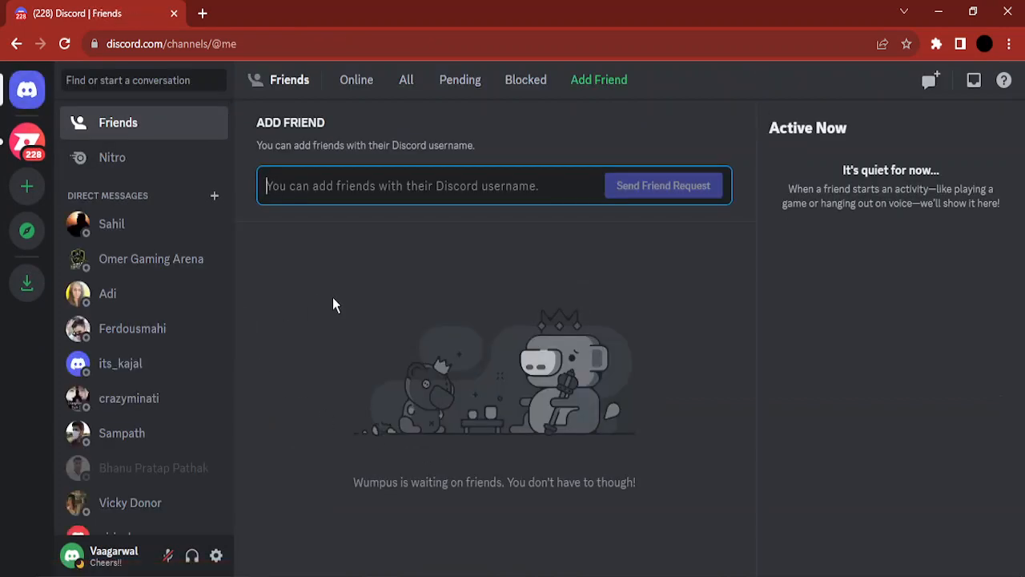